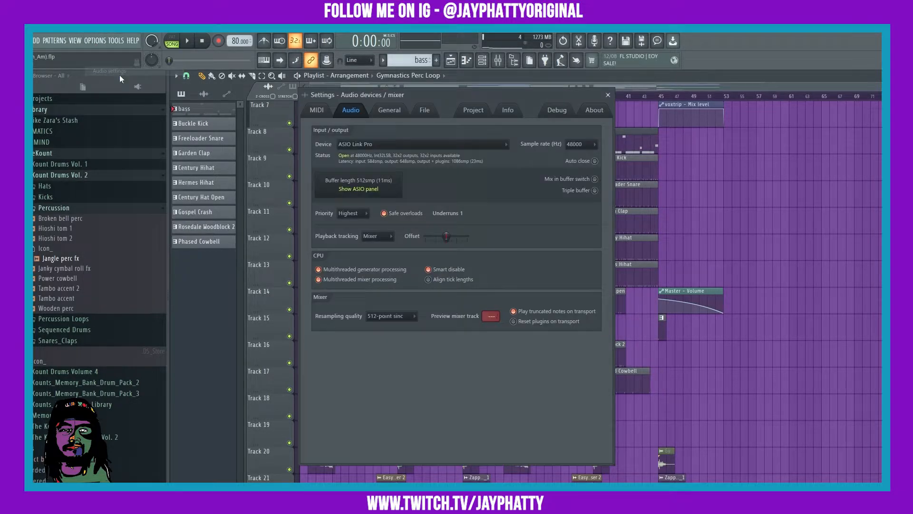
Review the General undo history options (100 levels, knob tweaks, alternate mode) and close Settings
left_click(389, 110)
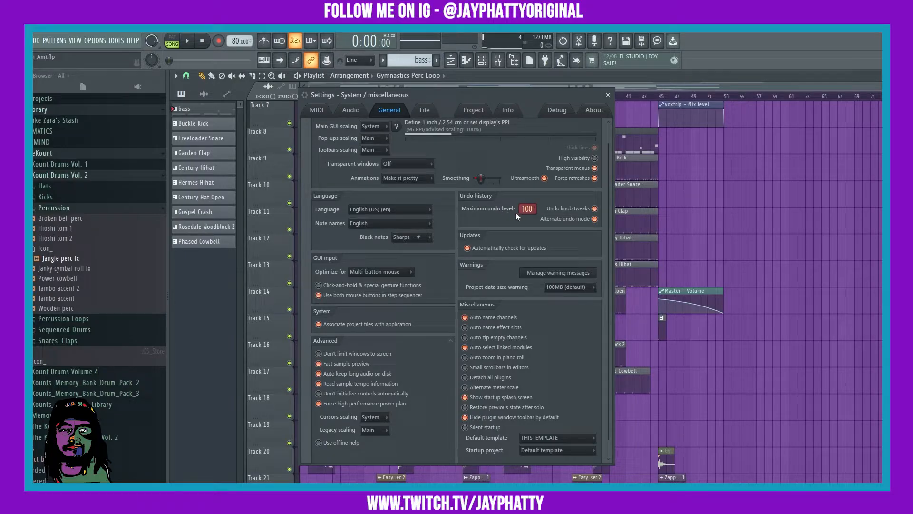
mouse_move(554, 233)
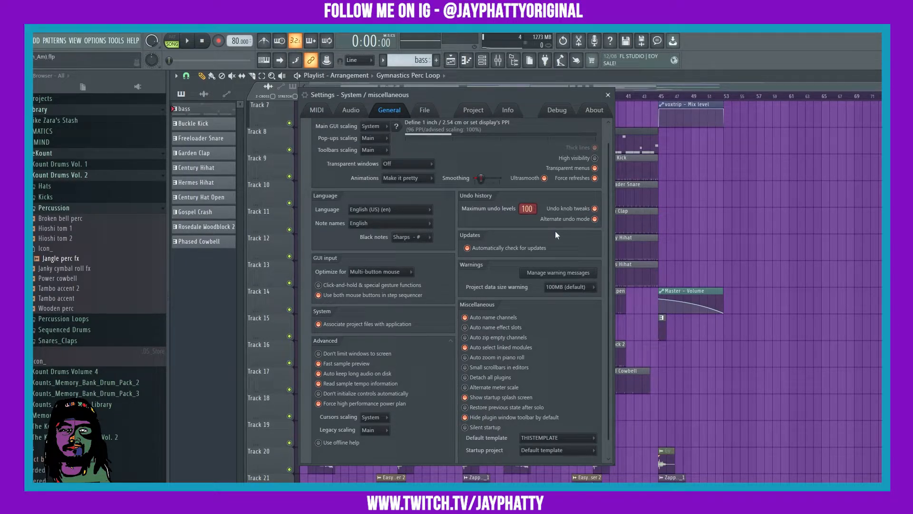
mouse_move(503, 214)
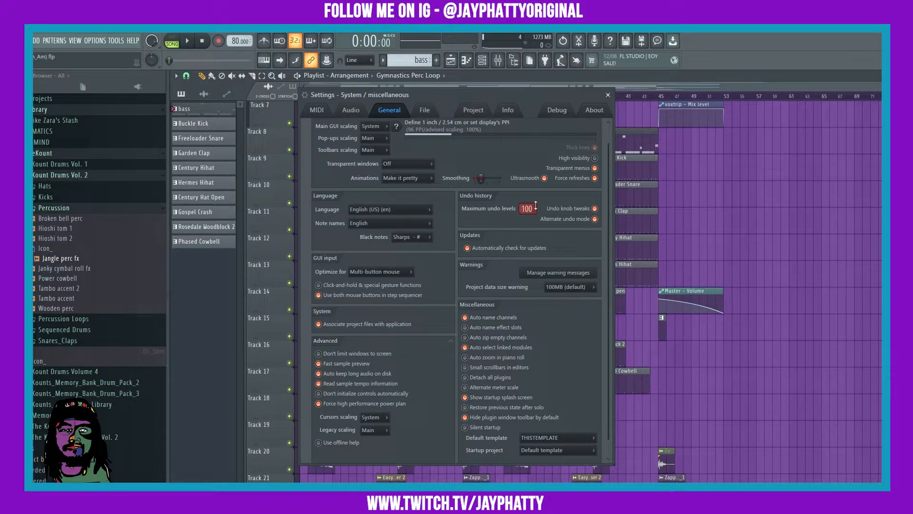
mouse_move(569, 214)
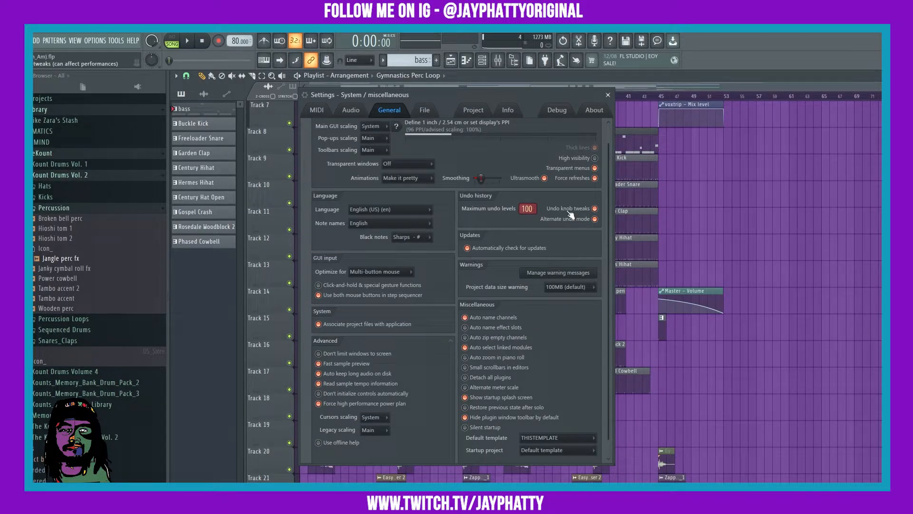
mouse_move(576, 204)
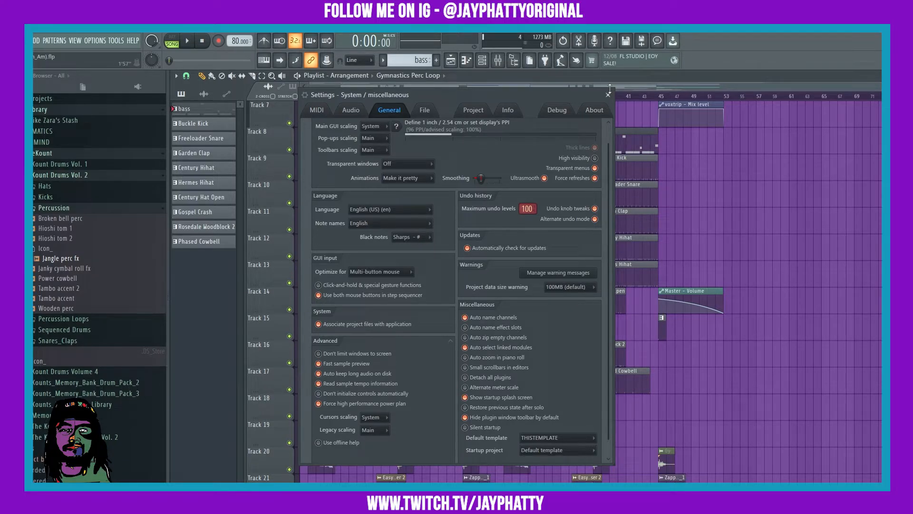
left_click(608, 94)
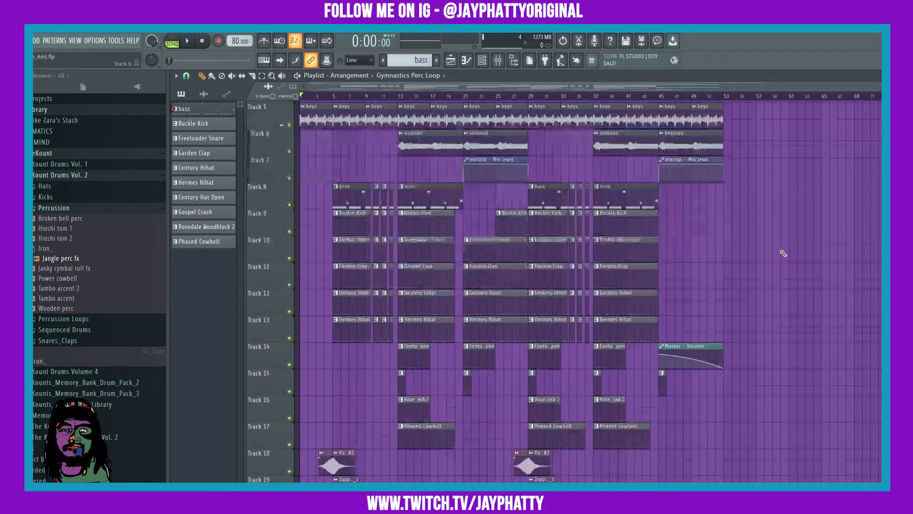